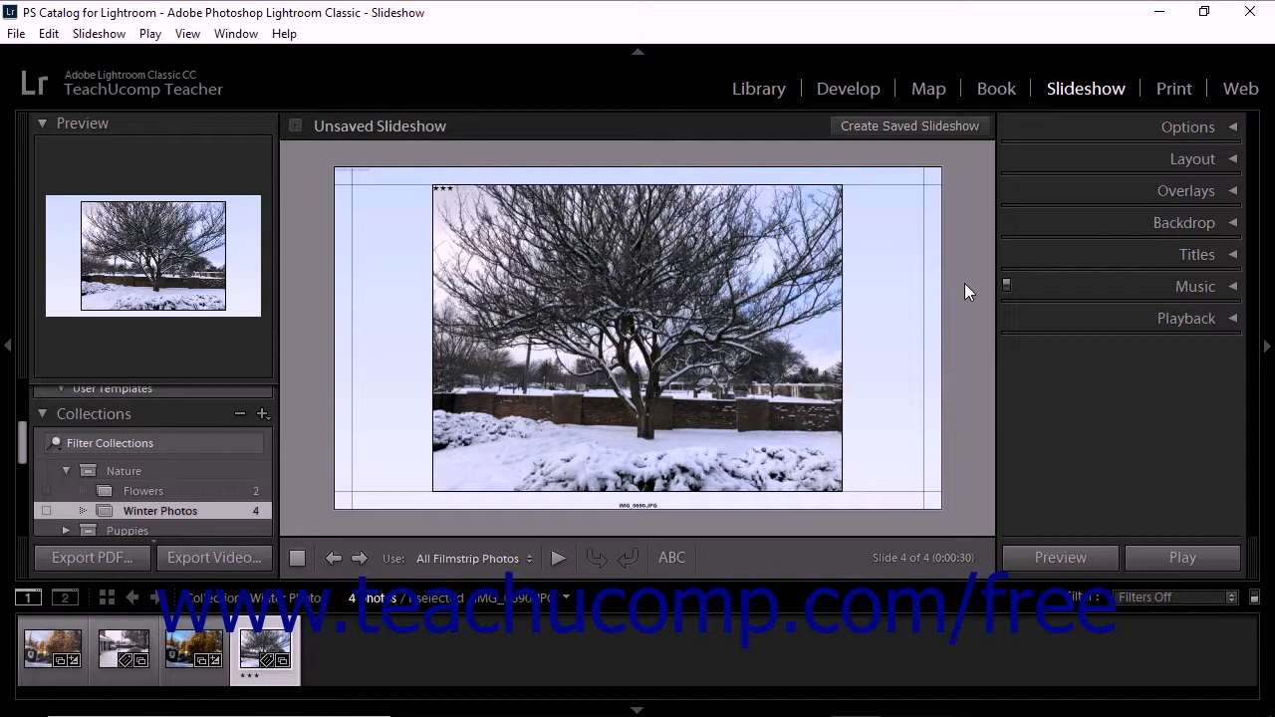
mouse_move(1144, 271)
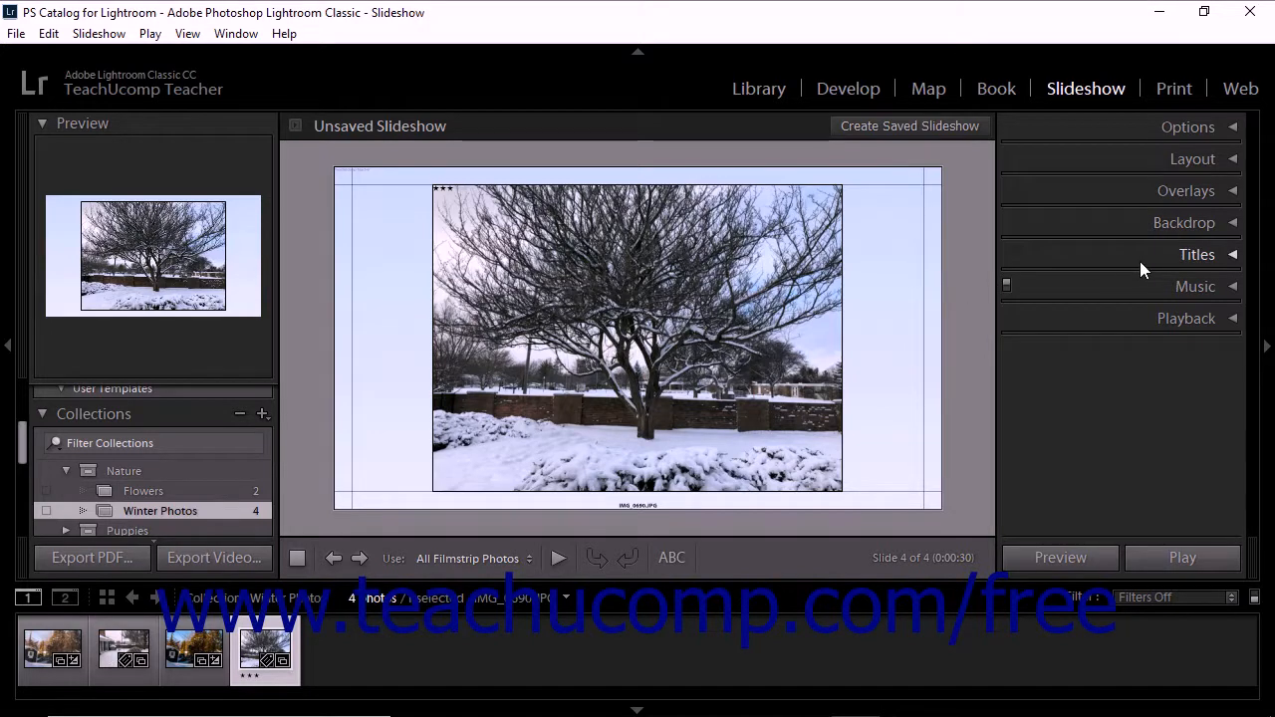
- Try the Intro Screen on then off, and toggle Ending Screen off and back on
click(1196, 255)
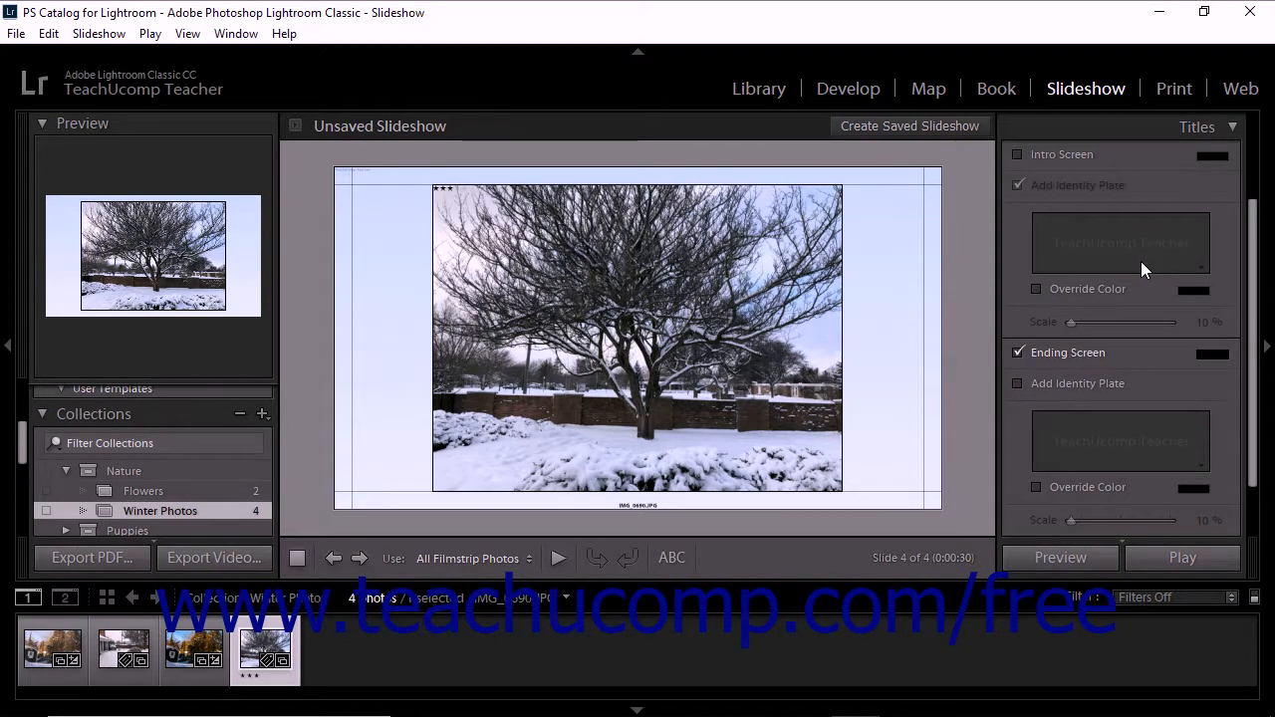
mouse_move(1064, 189)
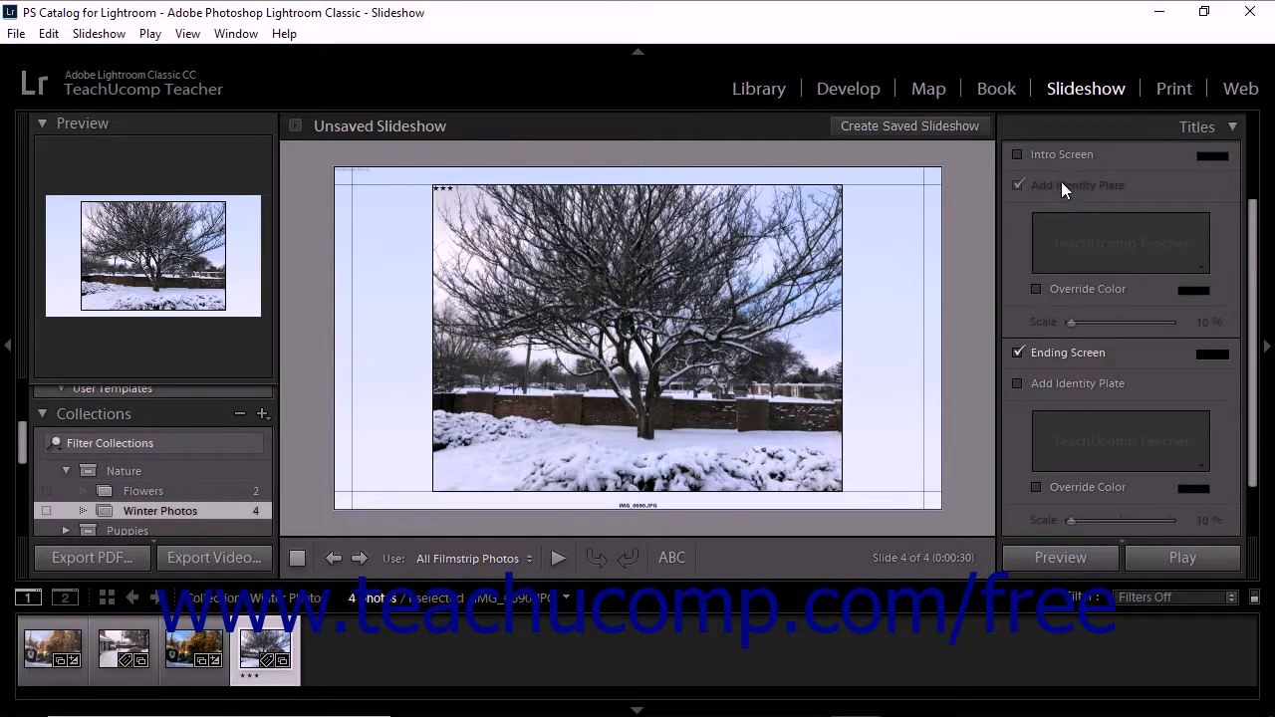
mouse_move(1064, 167)
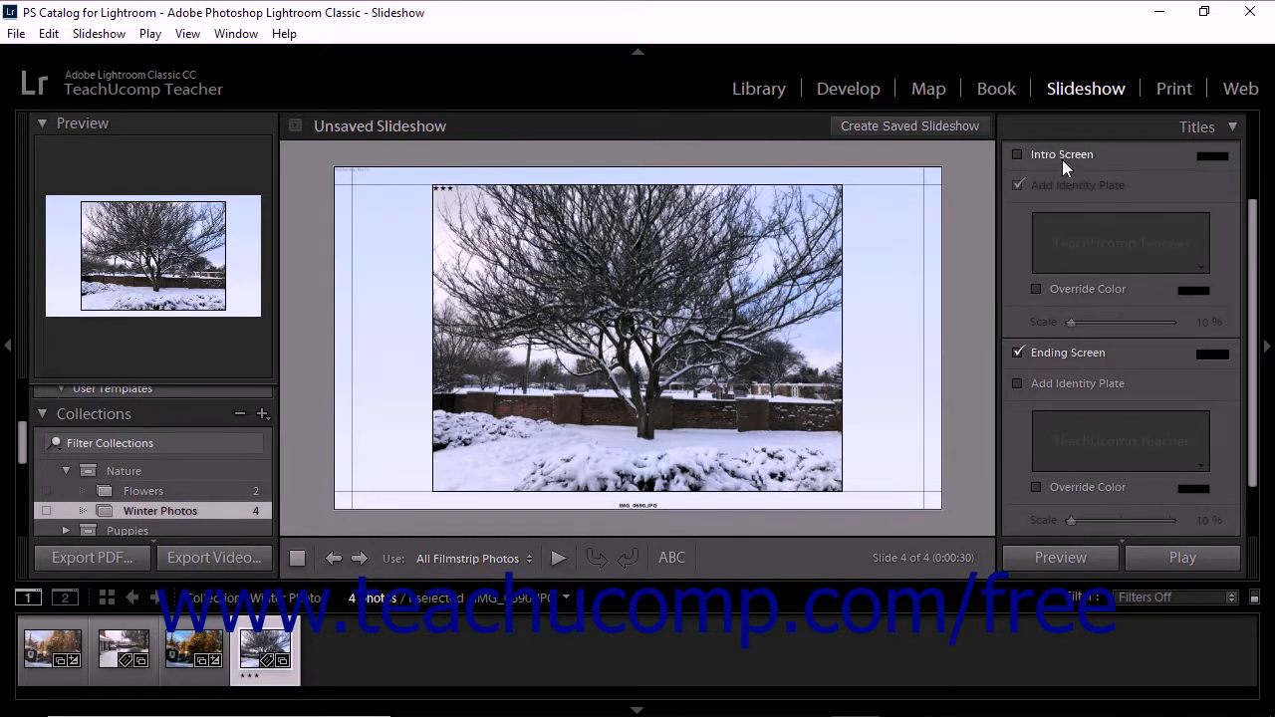
click(1016, 155)
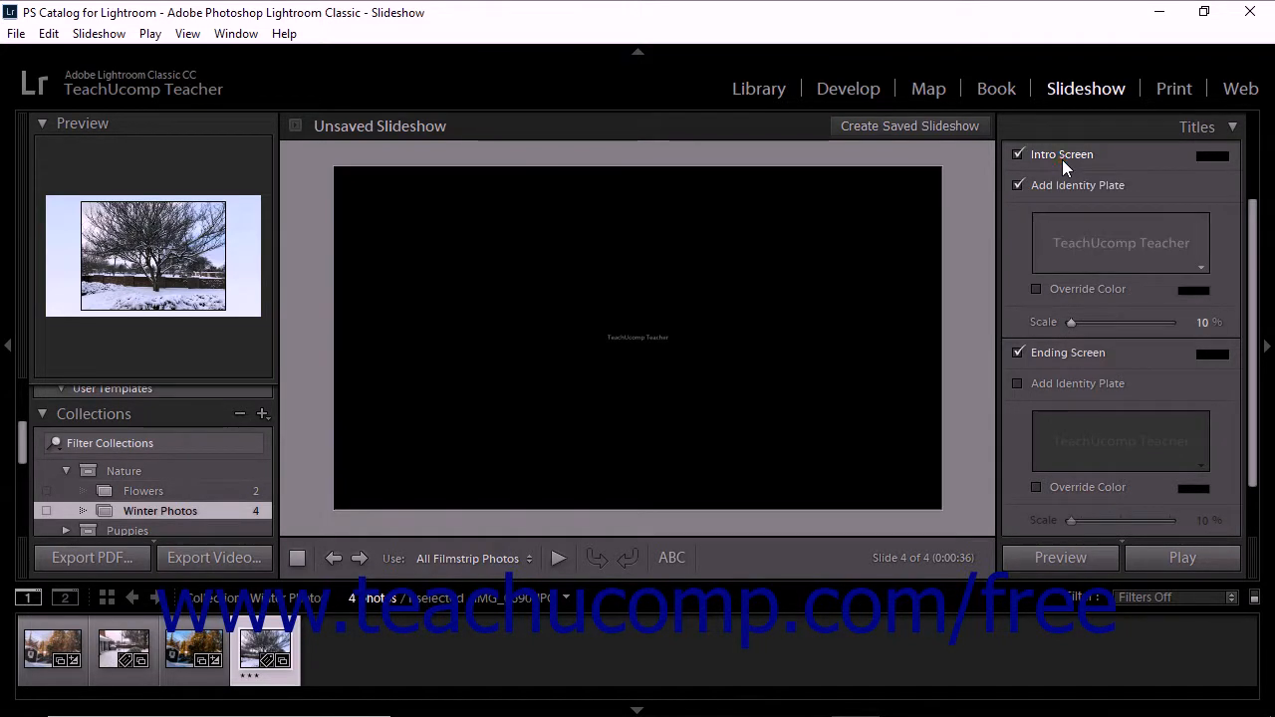
click(1018, 155)
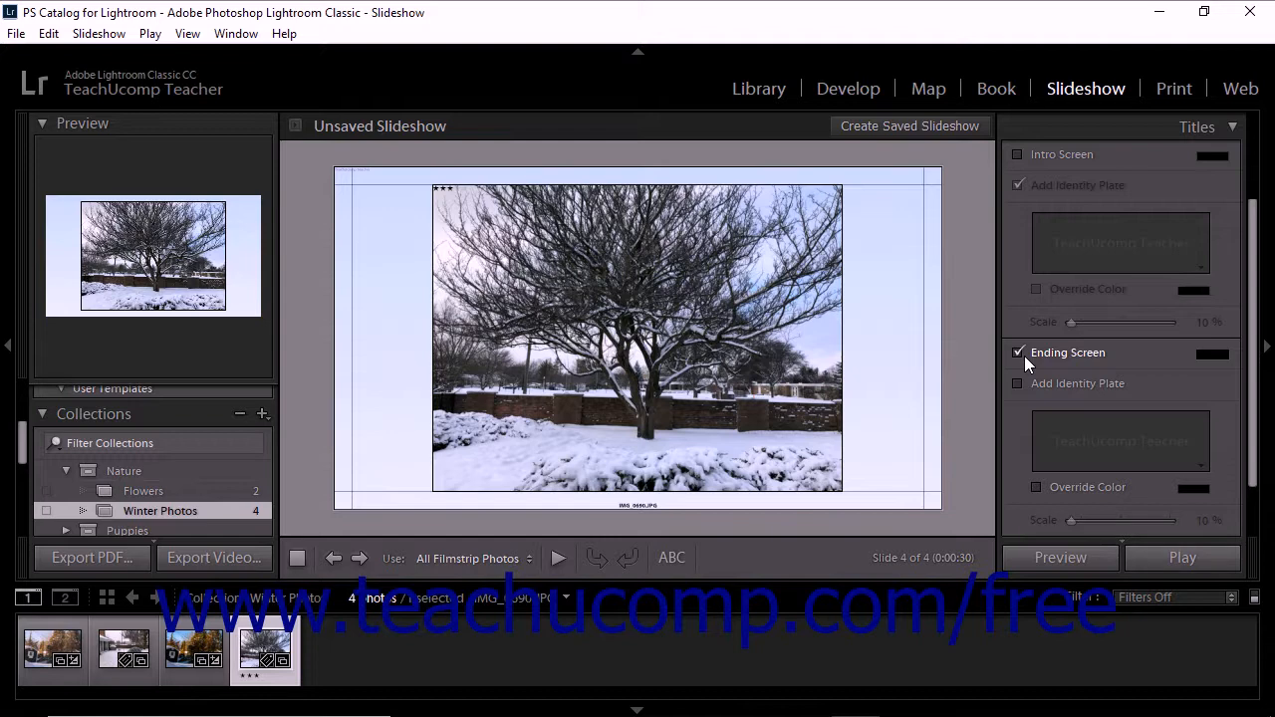
click(1018, 352)
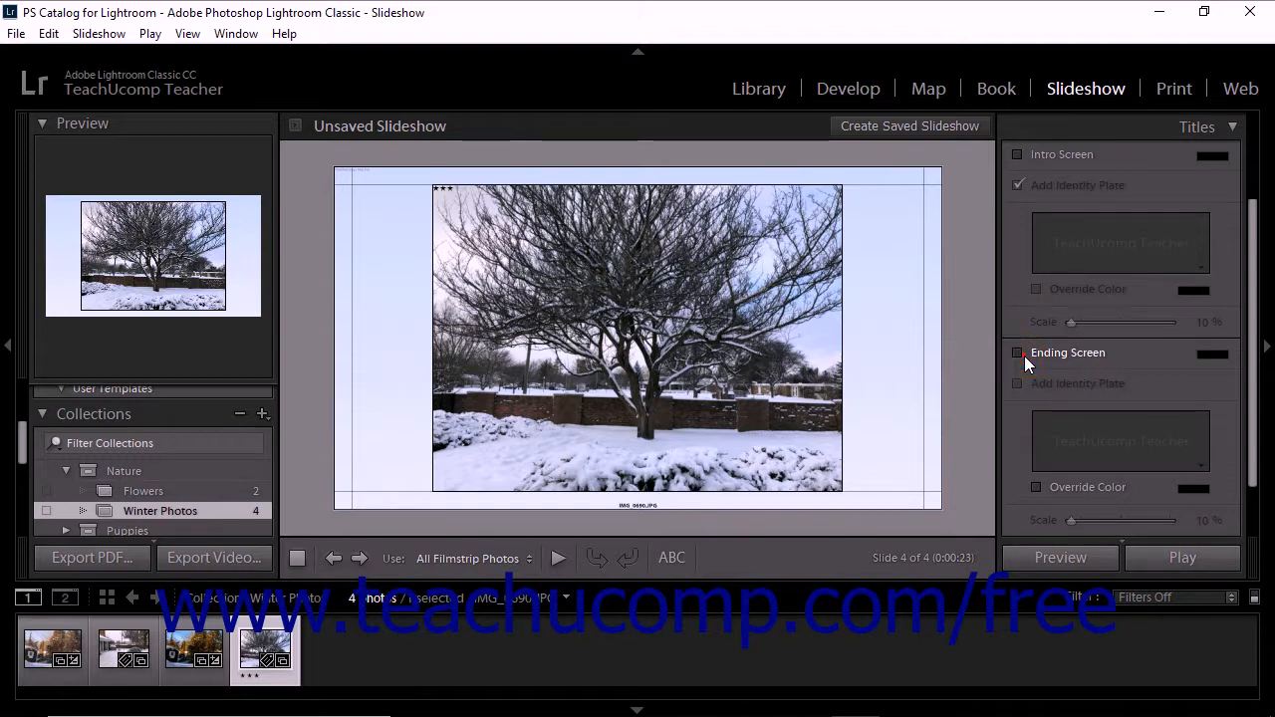
click(1017, 353)
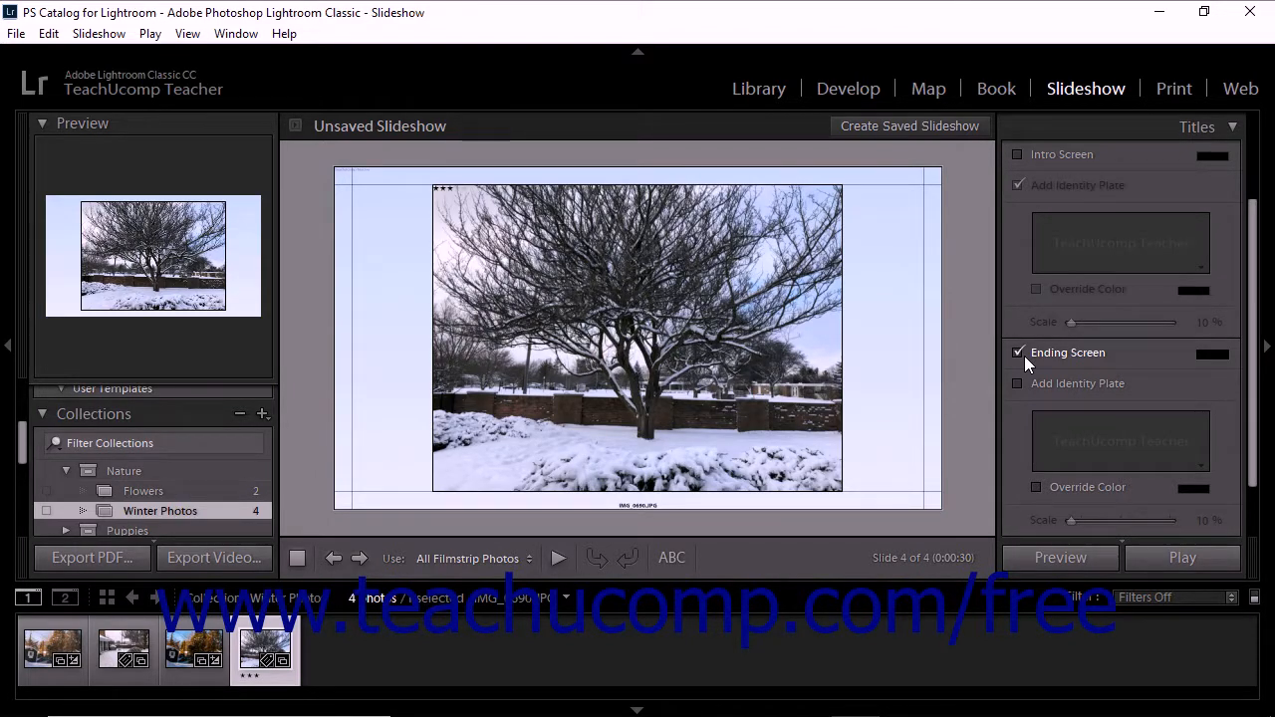
mouse_move(1205, 361)
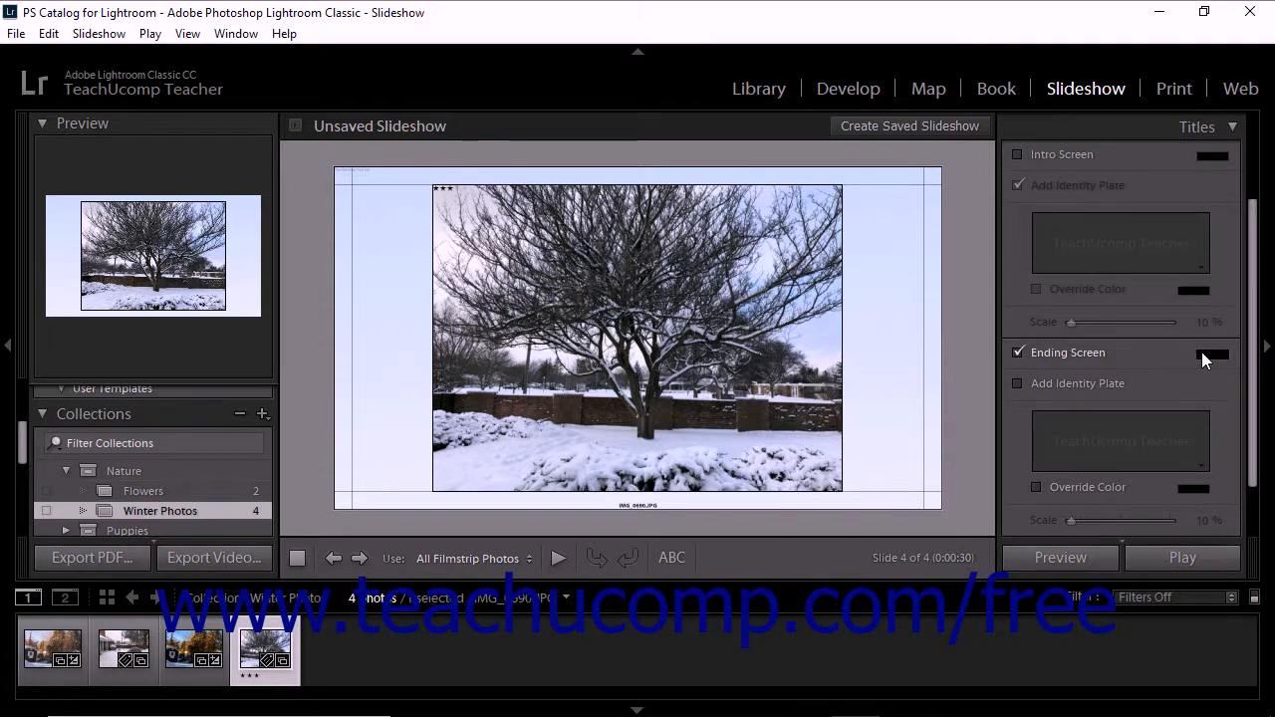
click(1214, 353)
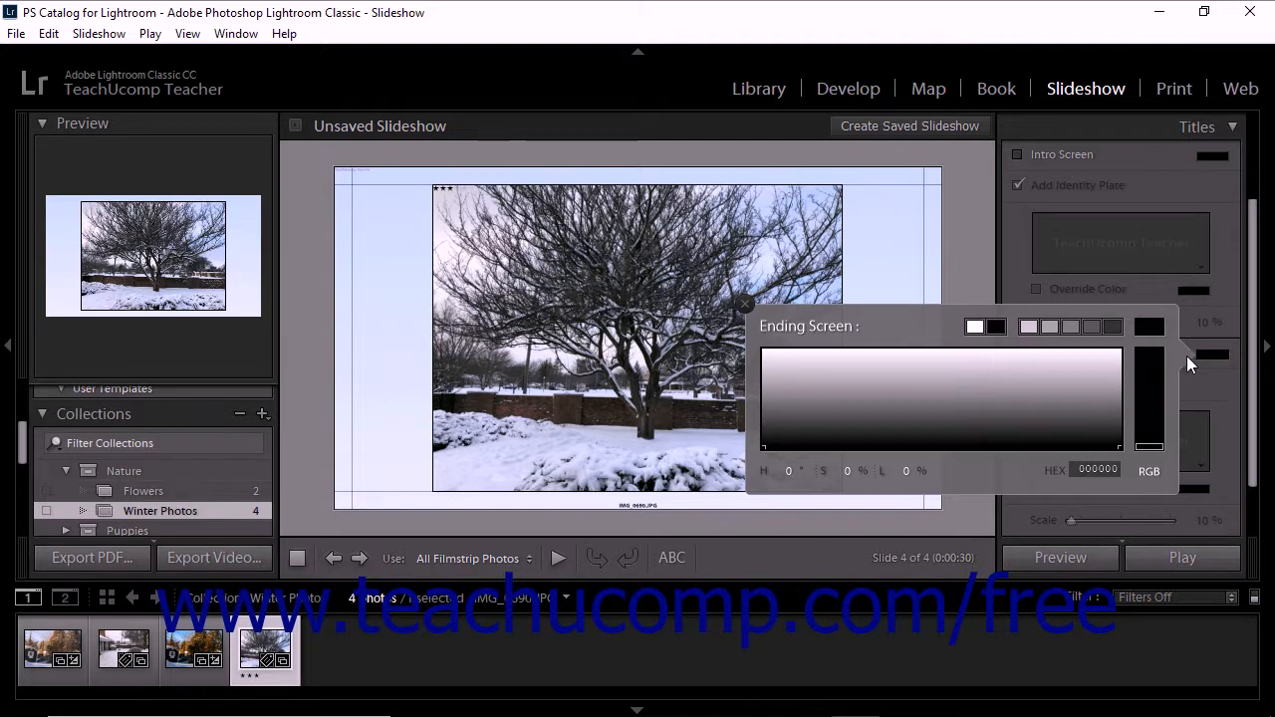
click(1052, 389)
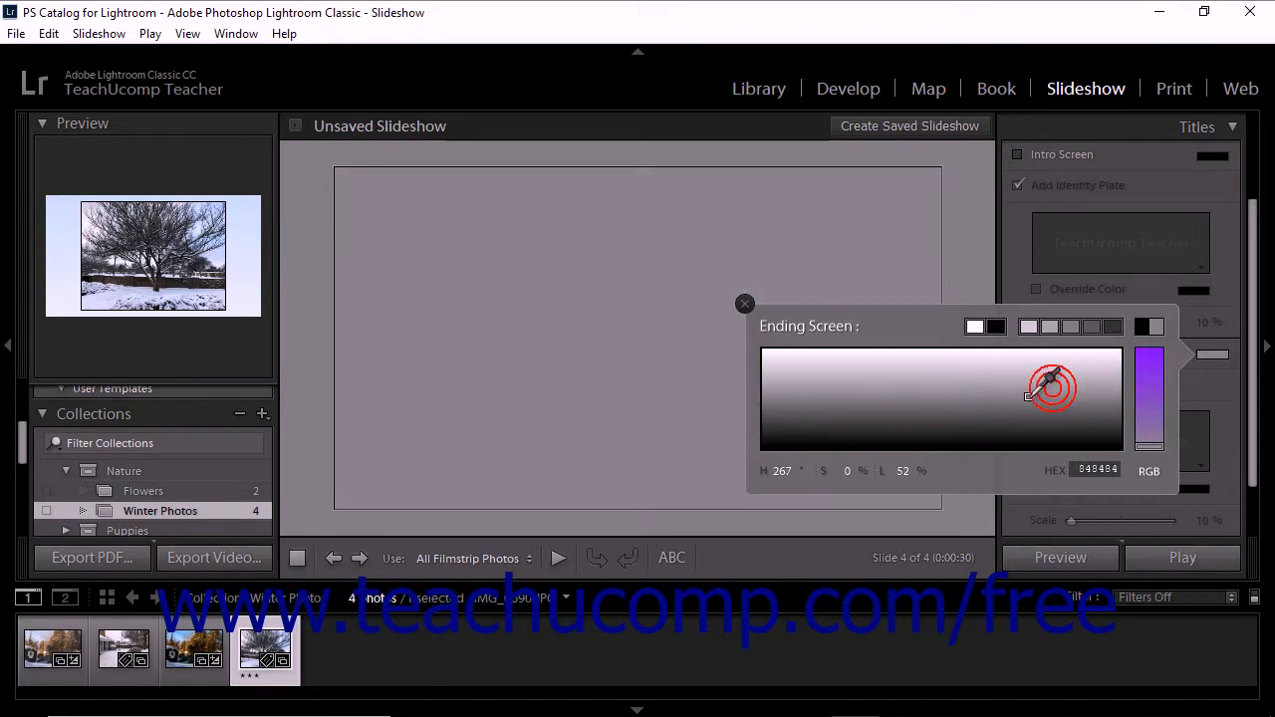
drag(1051, 388, 992, 439)
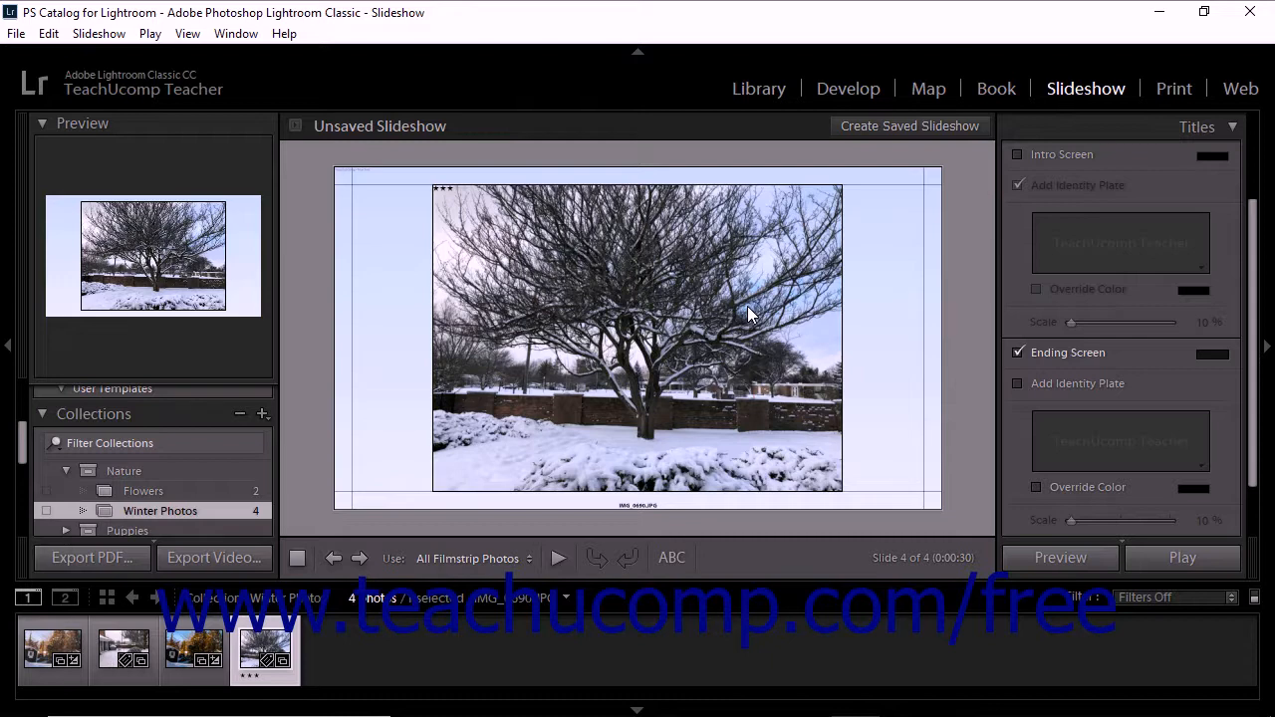
mouse_move(934, 342)
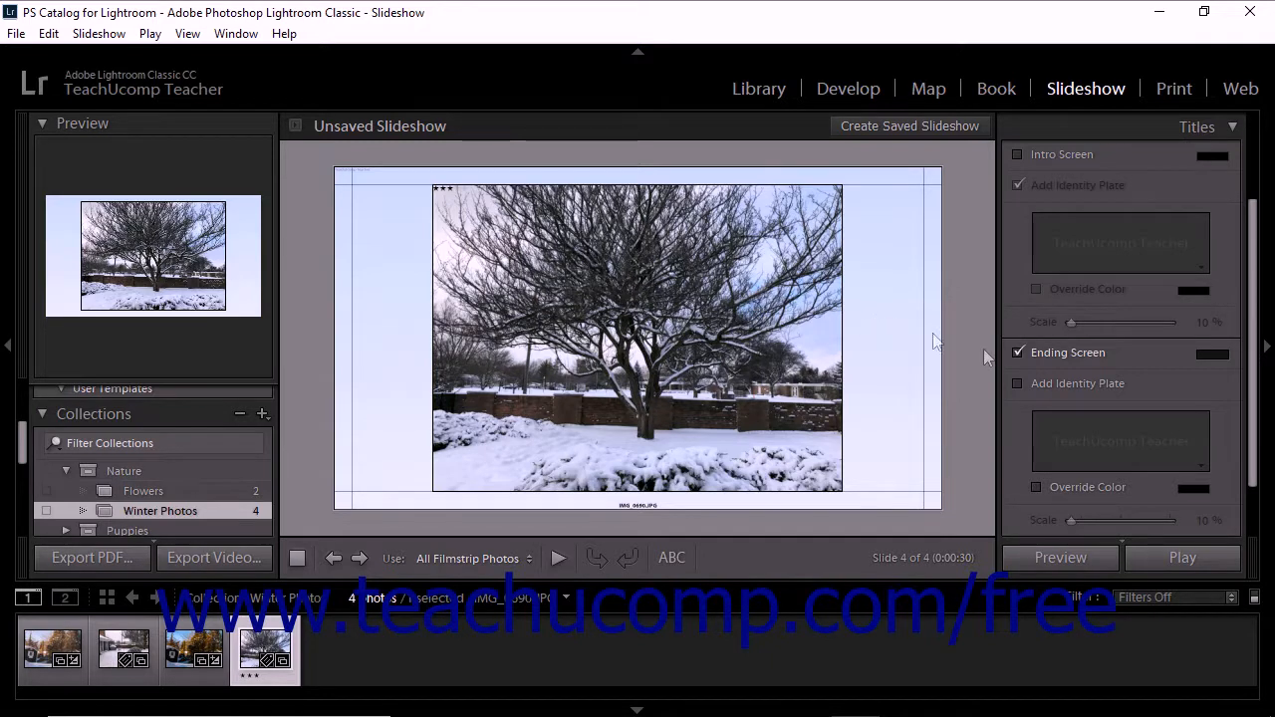
mouse_move(1106, 395)
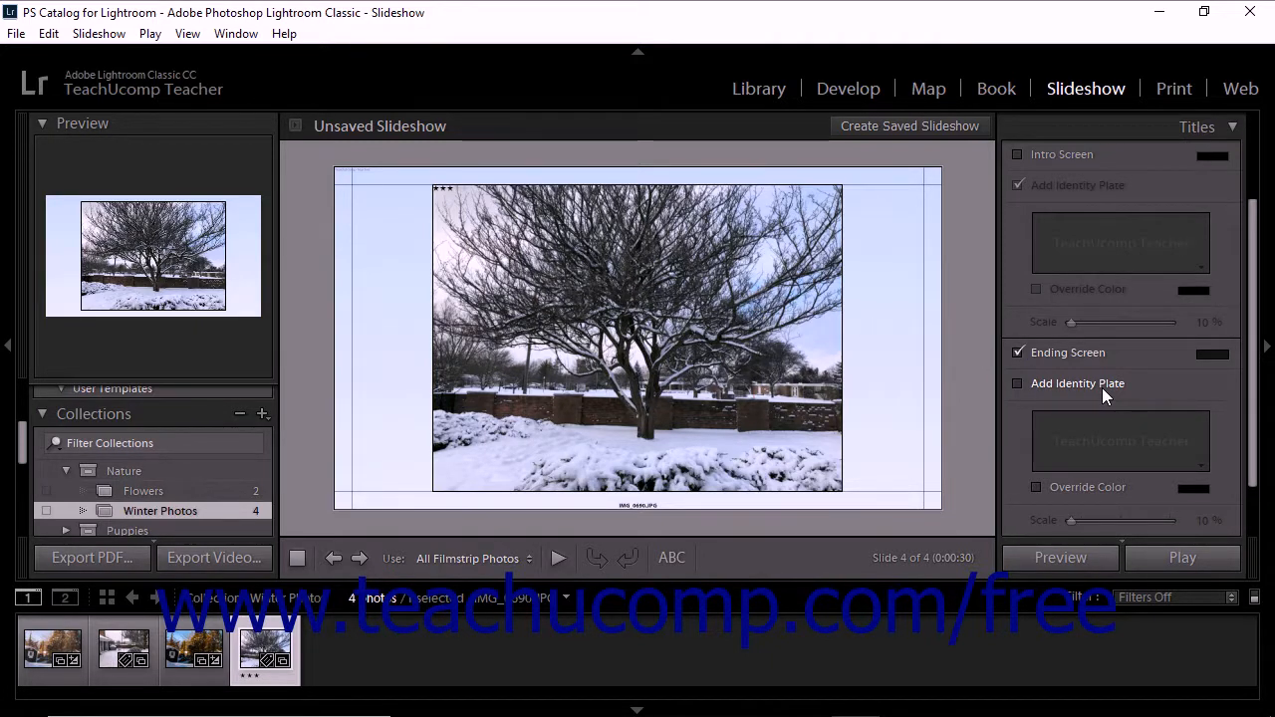
- Enable Add Identity Plate for the ending screen, showing the TeachUcomp Teacher plate
click(1017, 383)
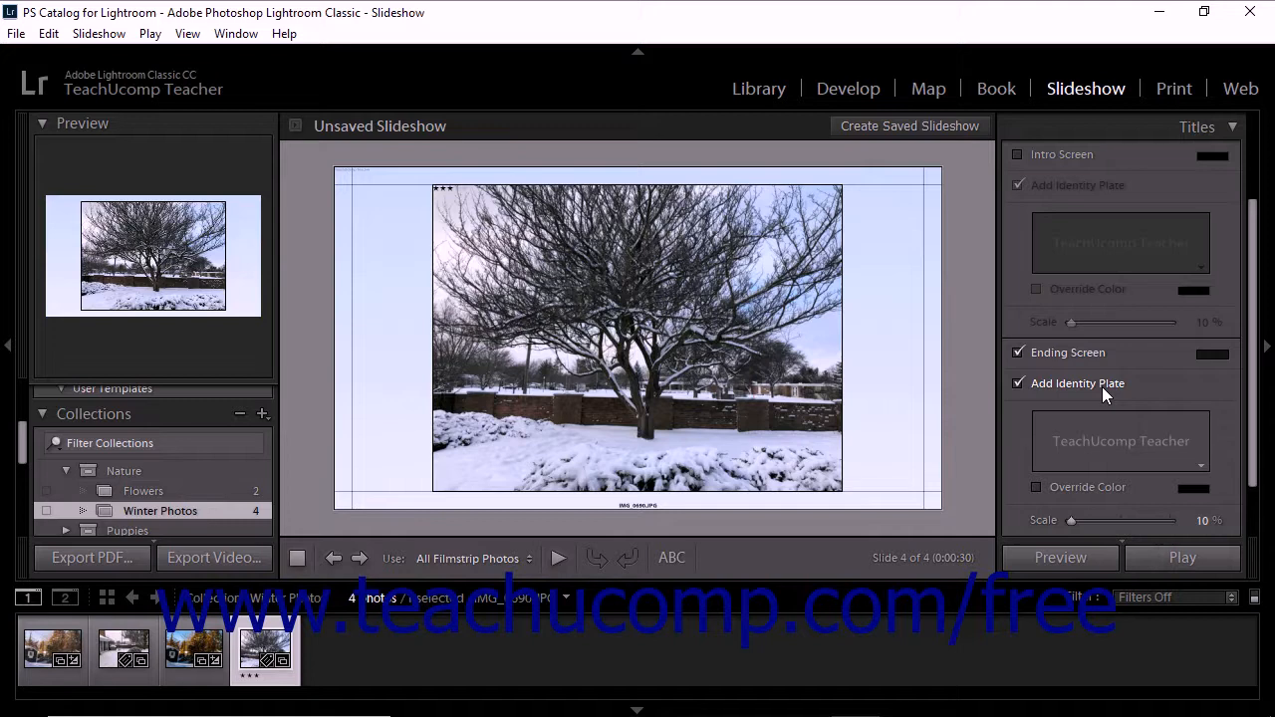
mouse_move(1195, 467)
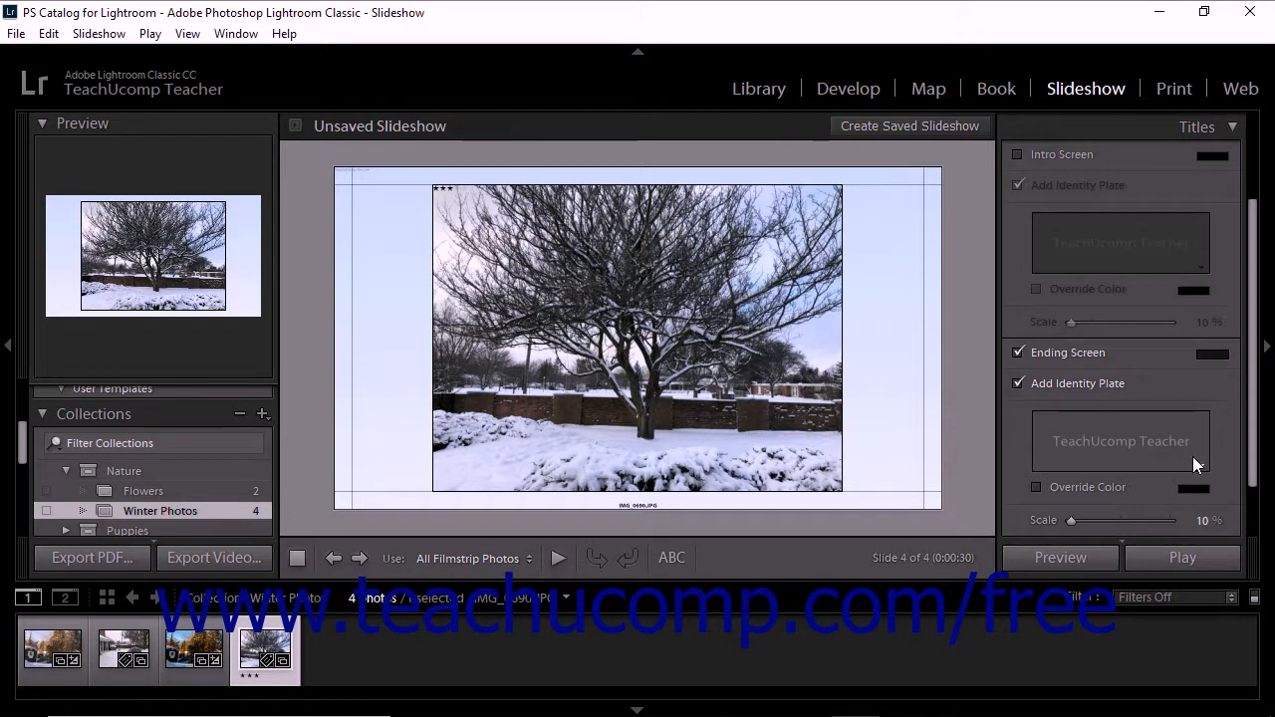
mouse_move(1203, 469)
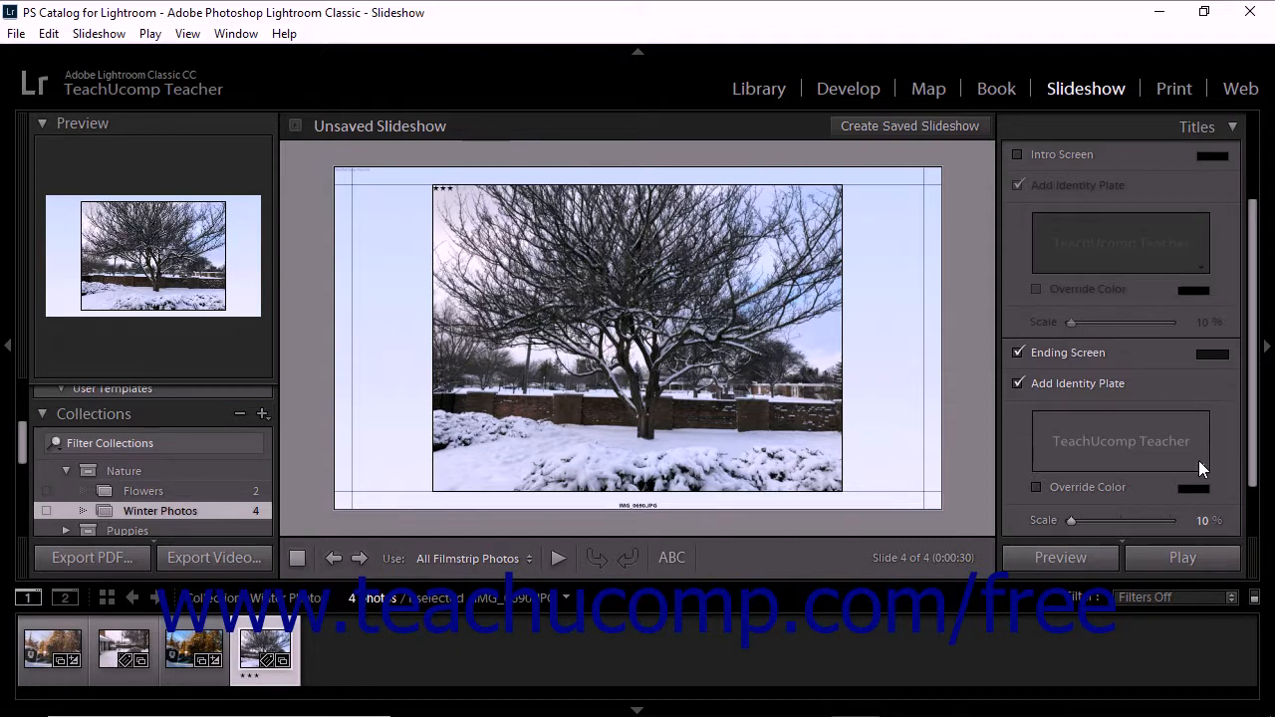
- Switch the ending screen to the Logo ID Plate and bring up the Identity Plate Editor
click(1120, 441)
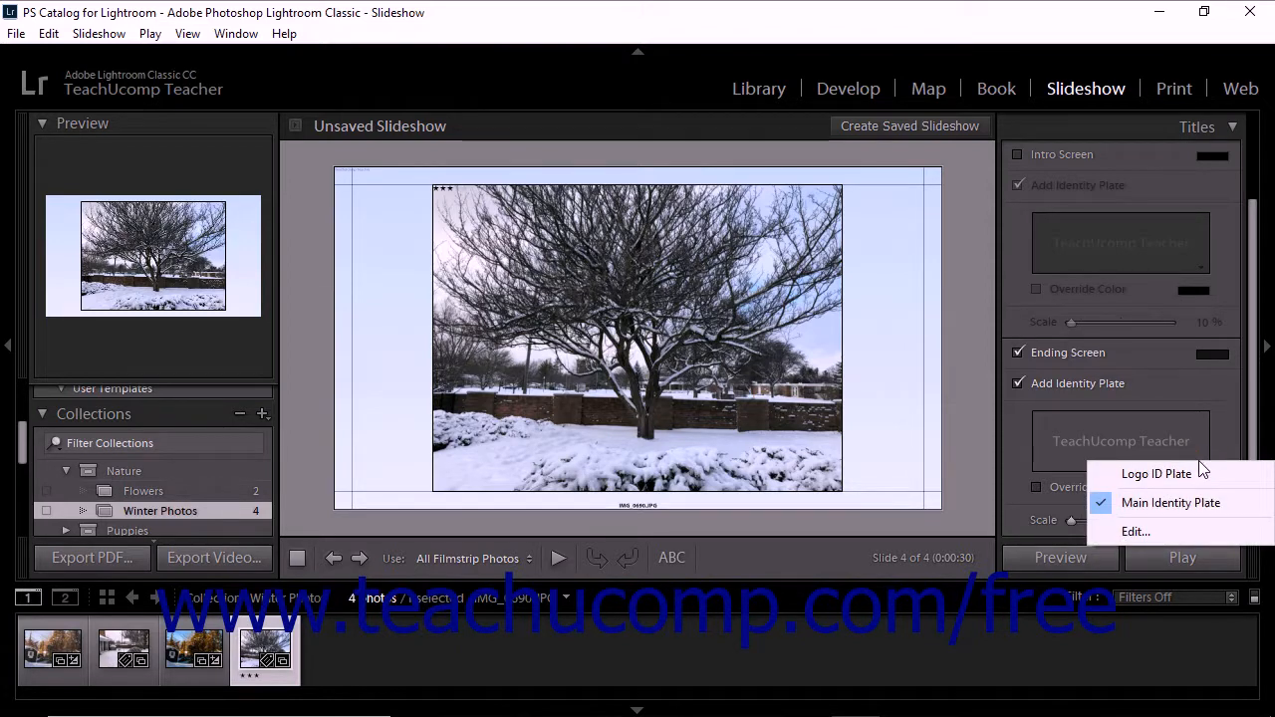
click(1156, 474)
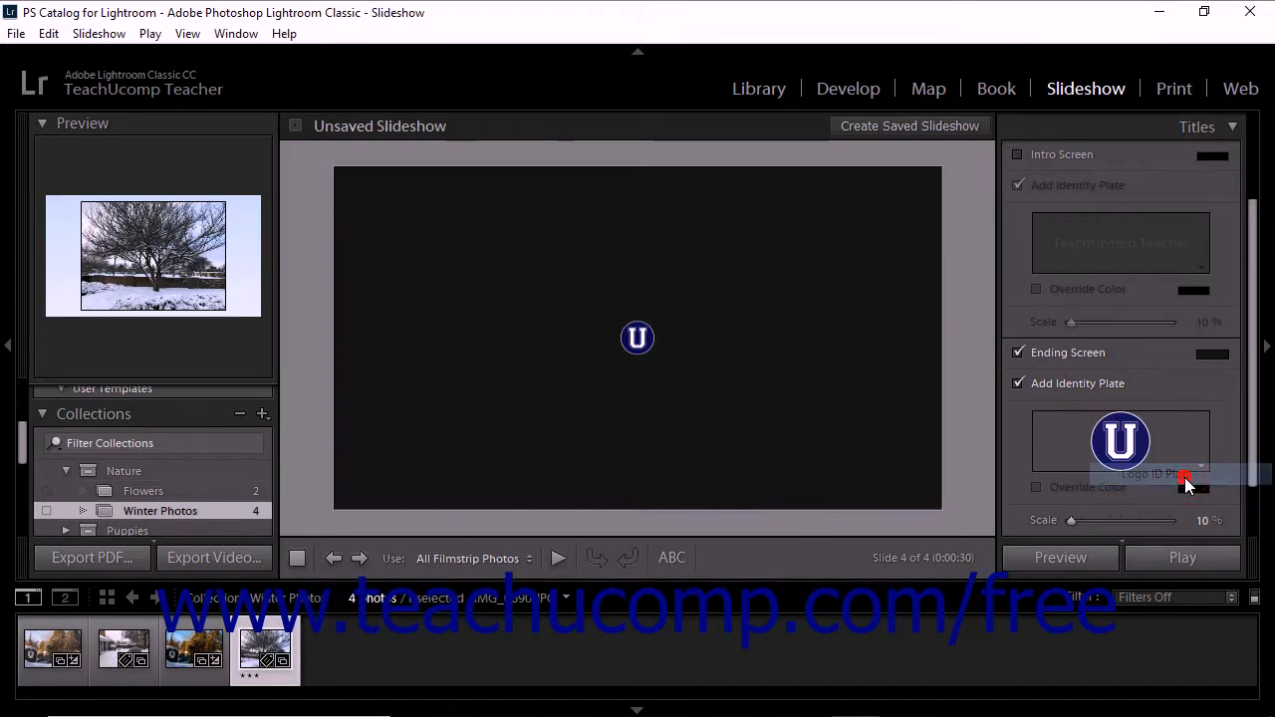
mouse_move(1166, 468)
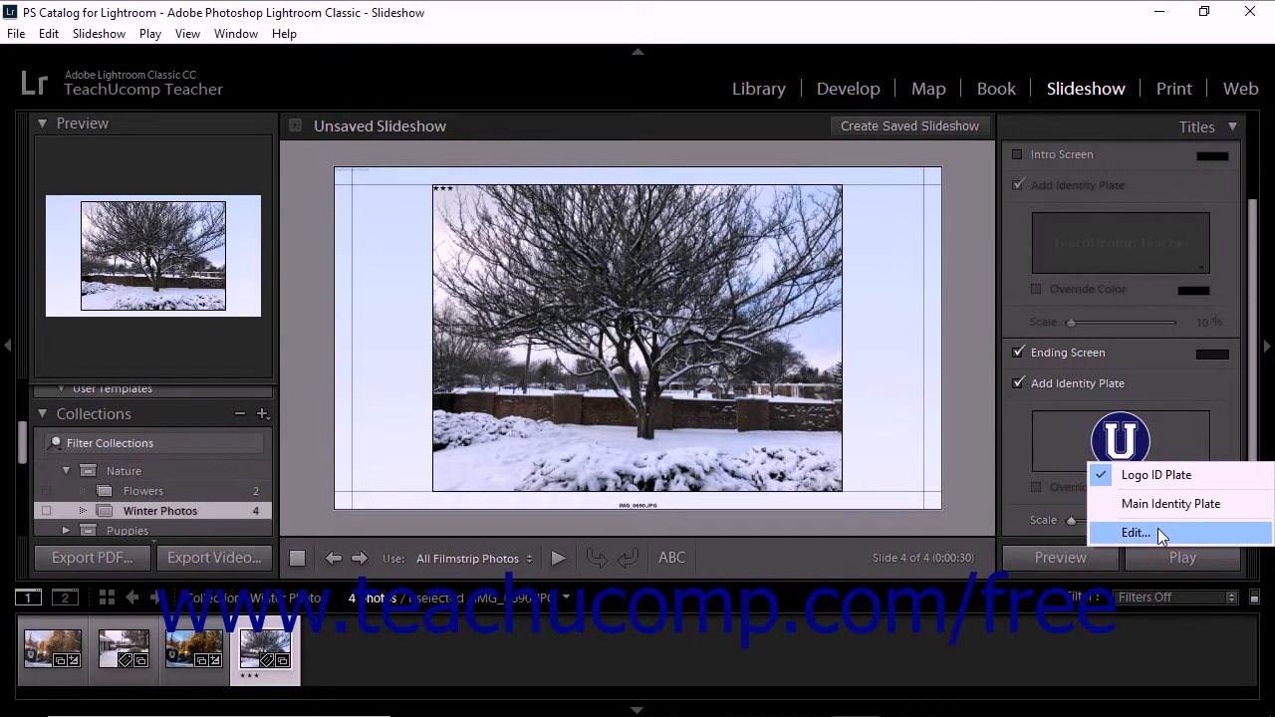
click(1135, 532)
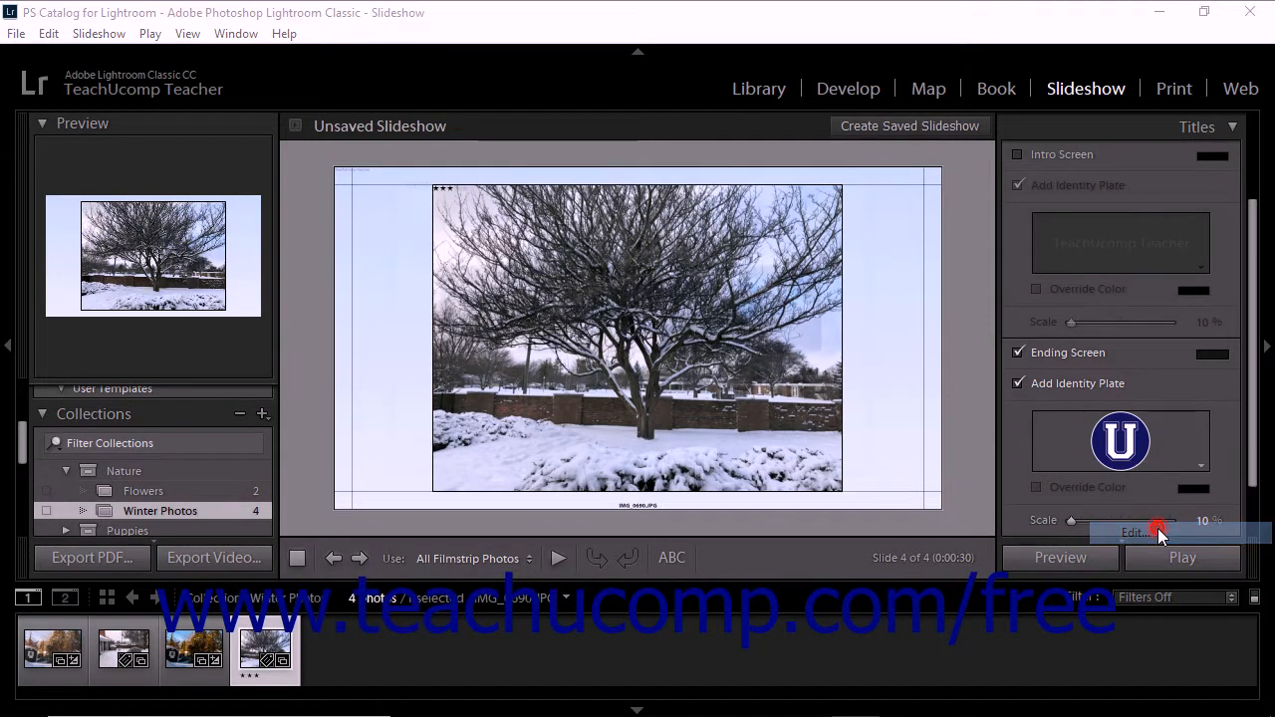
click(1133, 532)
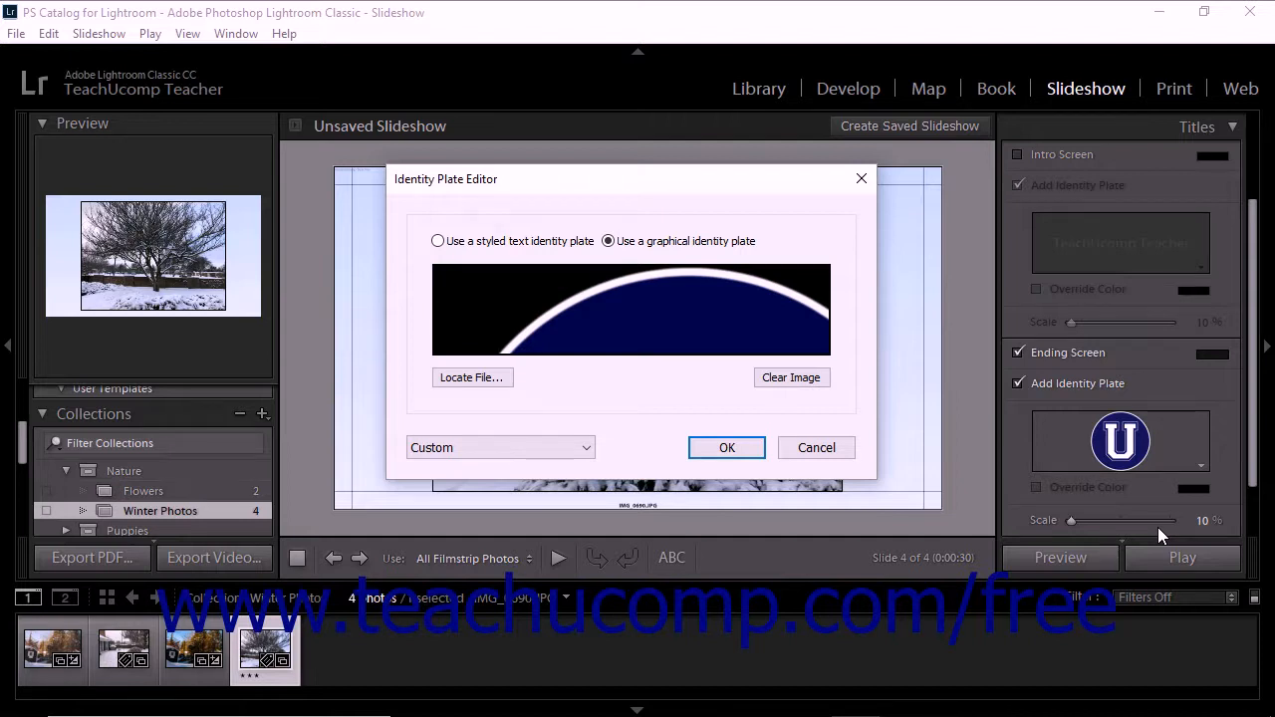
mouse_move(817, 446)
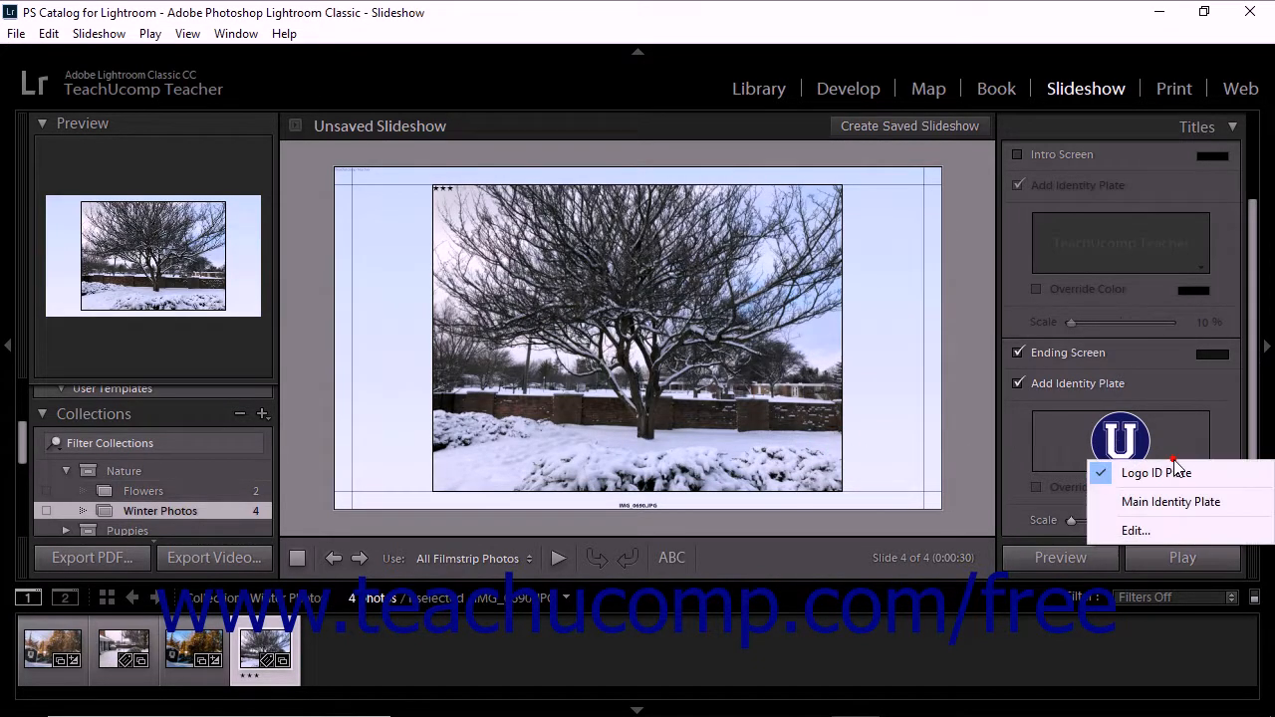
mouse_move(1171, 502)
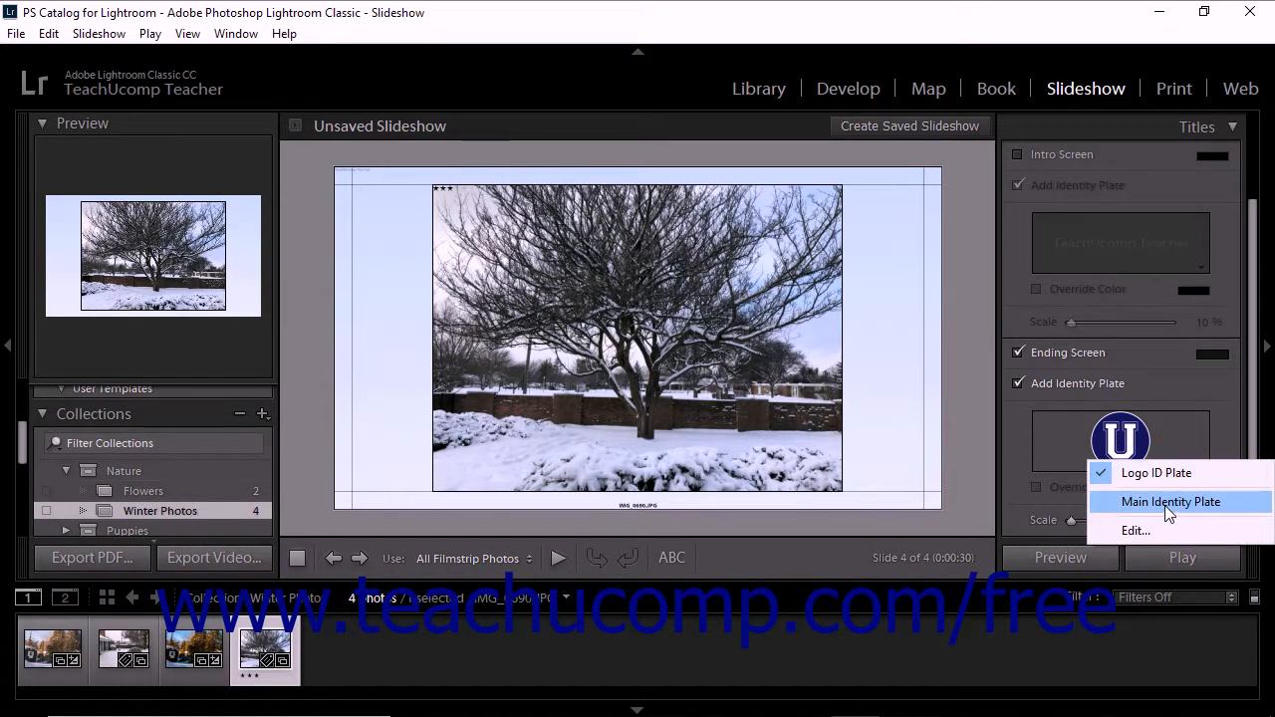
- Choose Main Identity Plate to restore the TeachUcomp Teacher text plate
click(1171, 502)
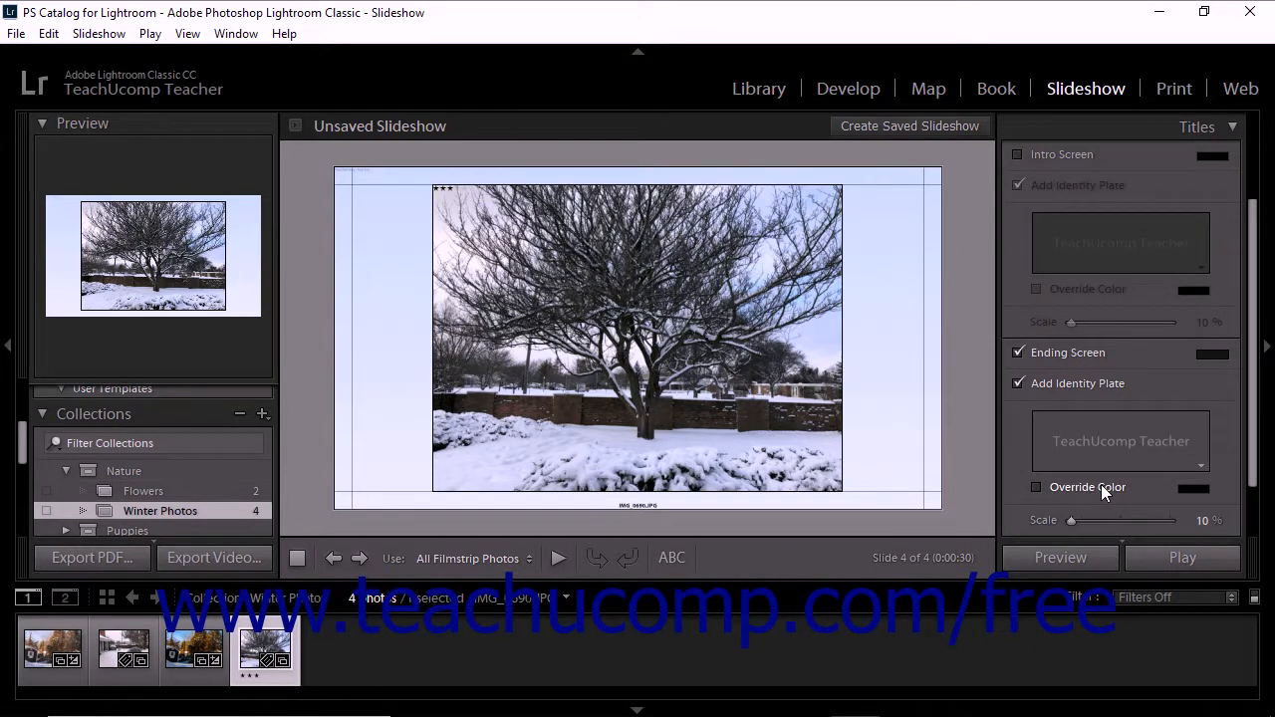
- Enable Override Color with white for the identity plate and raise its Scale to 52
click(1036, 486)
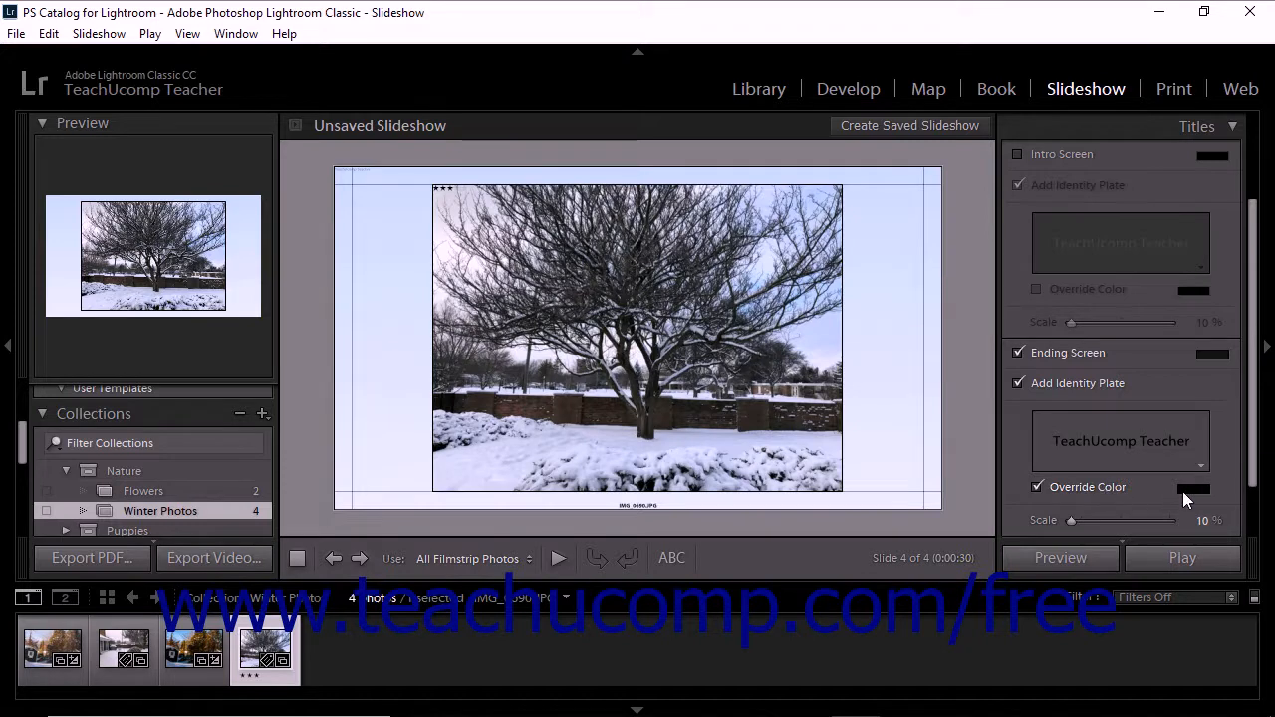
mouse_move(1193, 494)
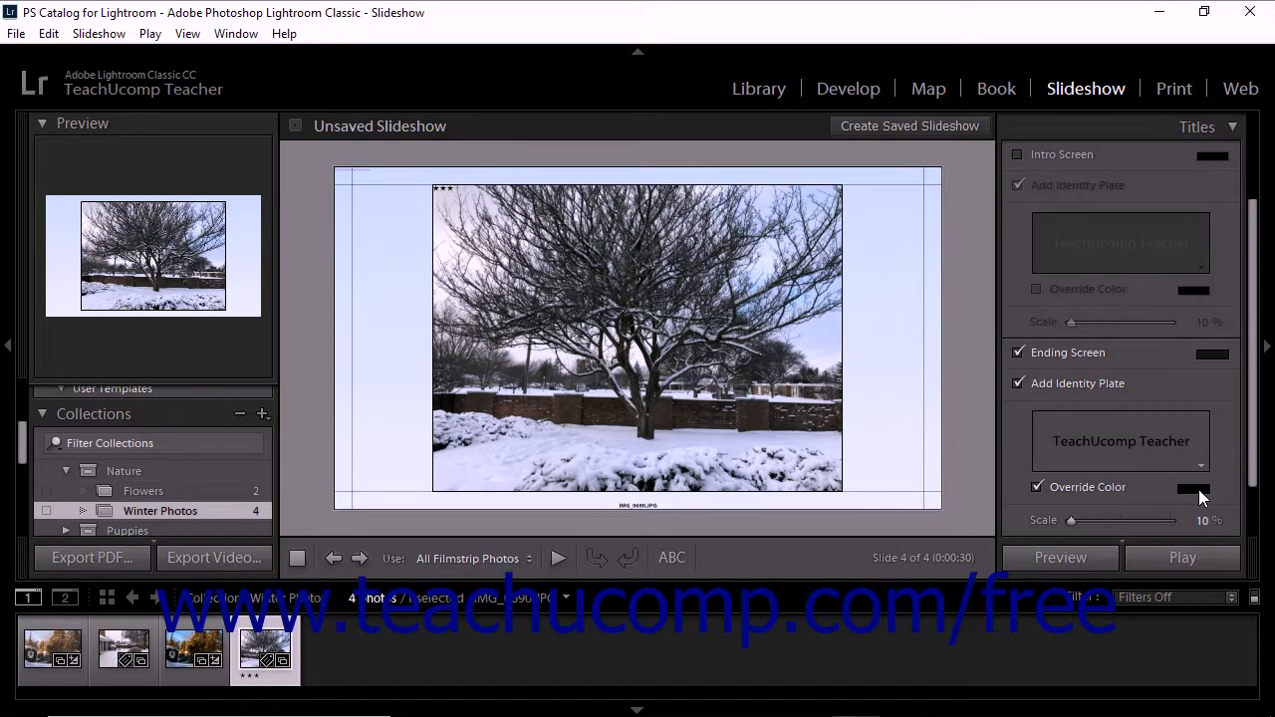
click(1191, 486)
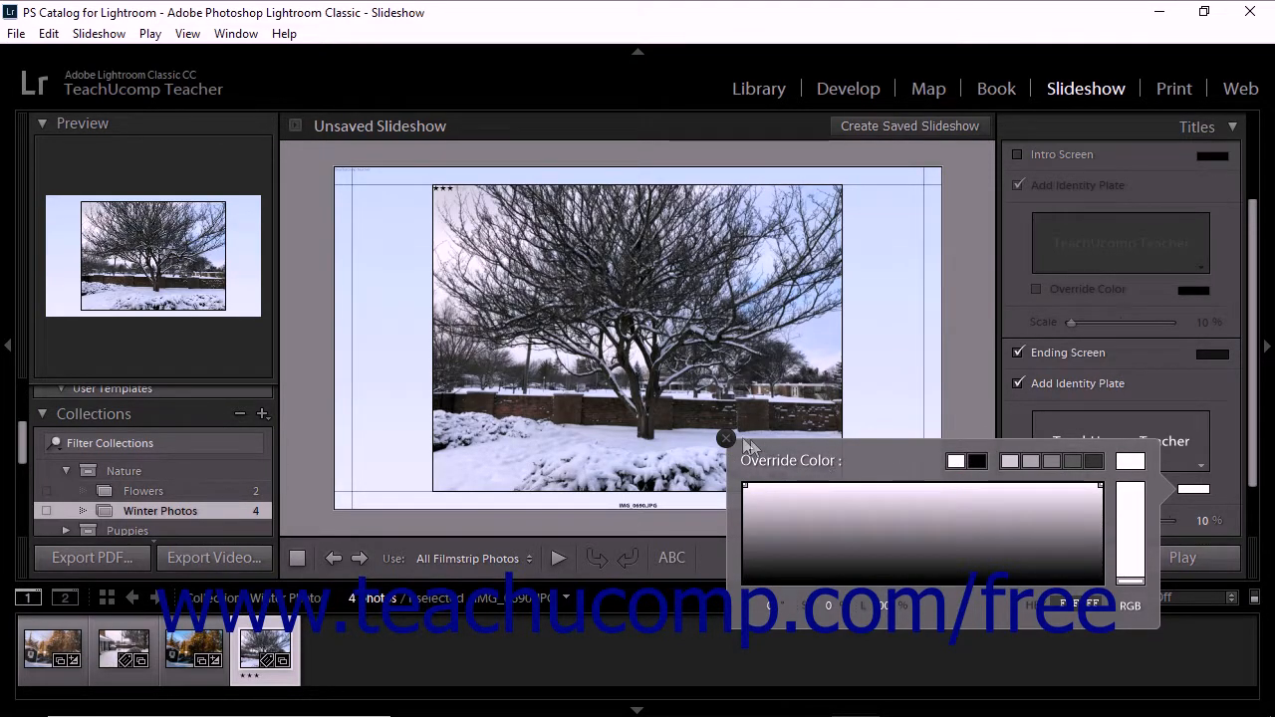
mouse_move(726, 438)
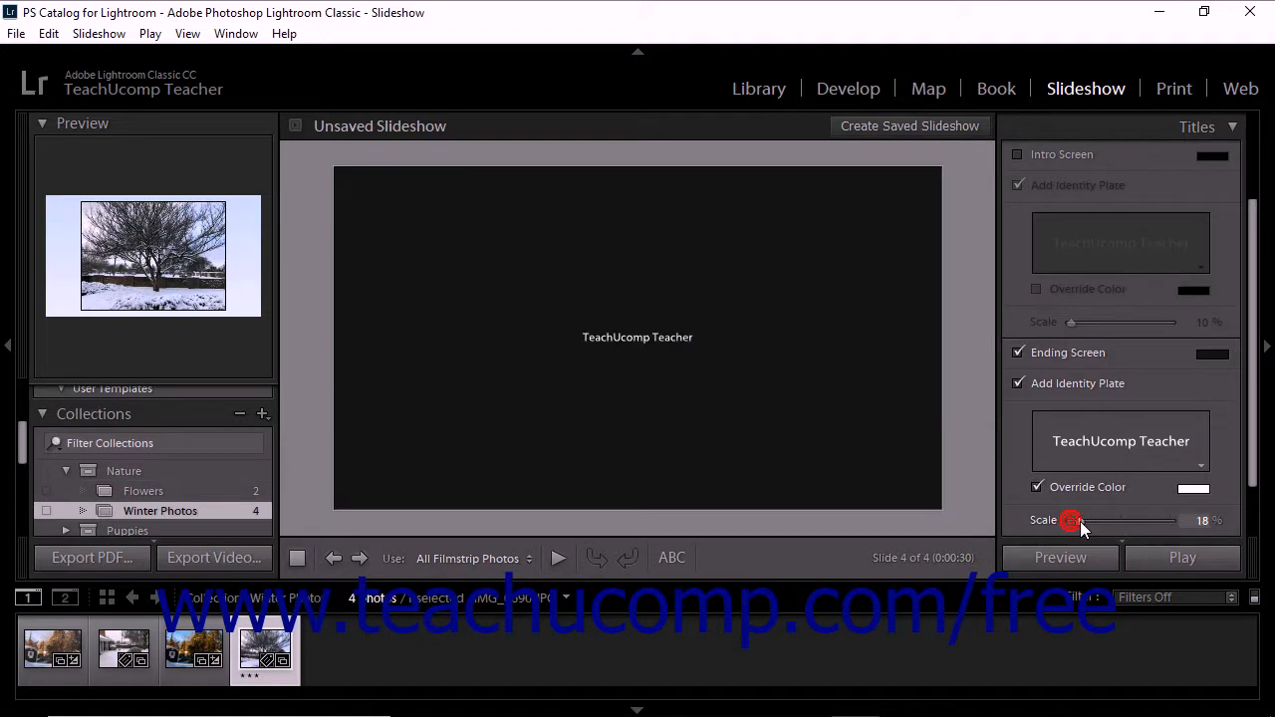
drag(1072, 520, 1120, 520)
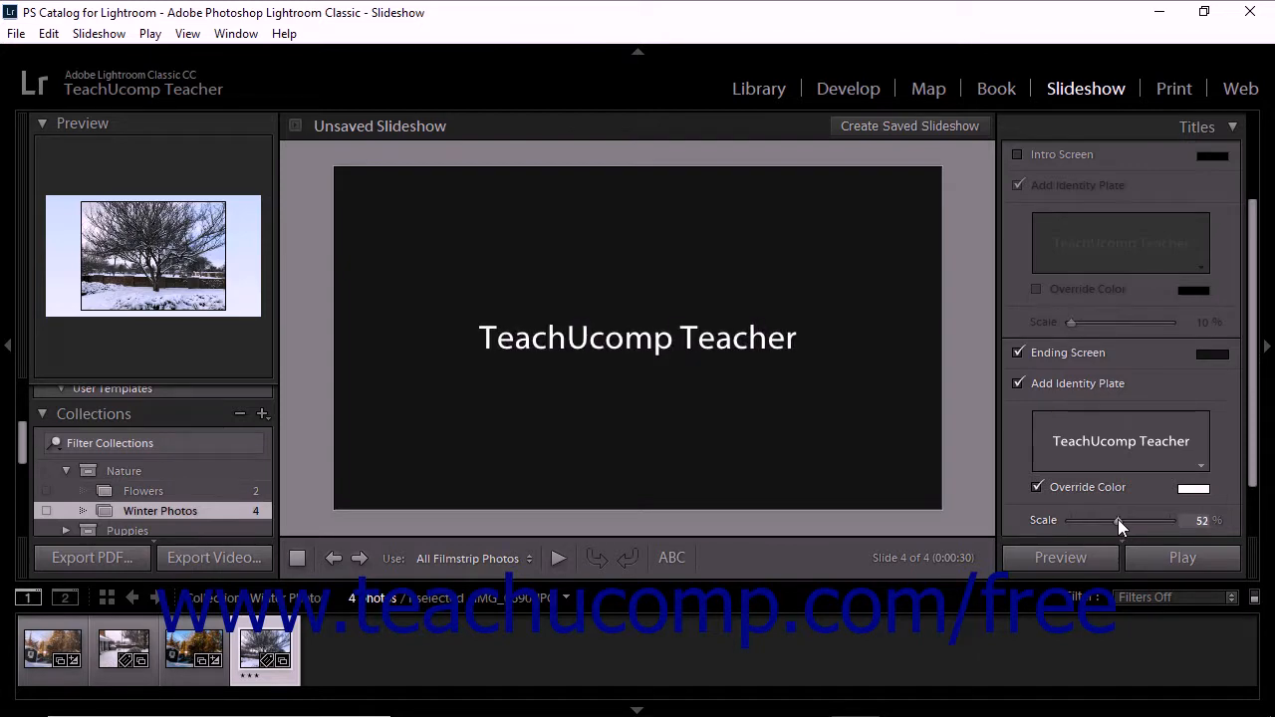